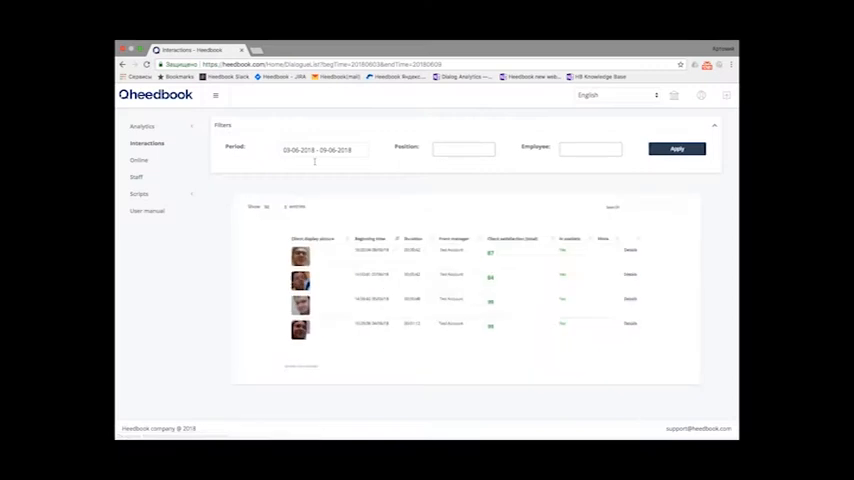
Open a dialogue's Details page showing its video, 87% satisfaction and 85% positive emotions
{"action": "left_click", "coordinate": [676, 148]}
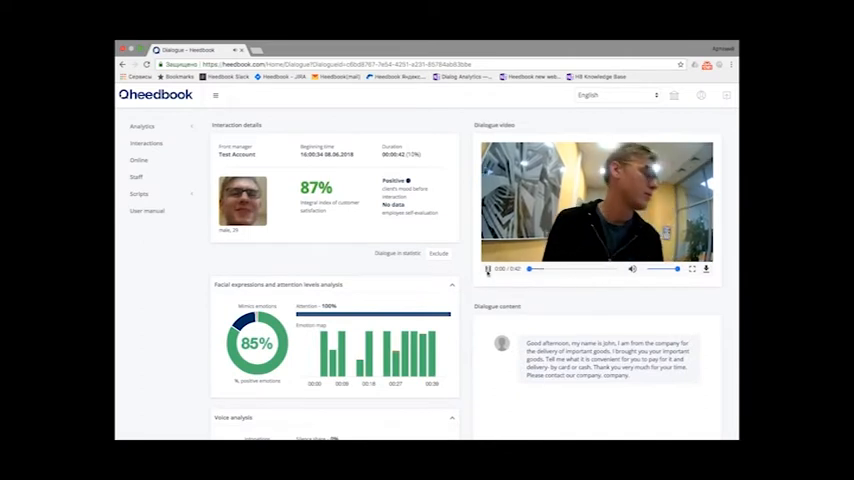
Pause the dialogue video and scroll down to the Voice analysis charts
{"action": "left_click", "coordinate": [489, 269]}
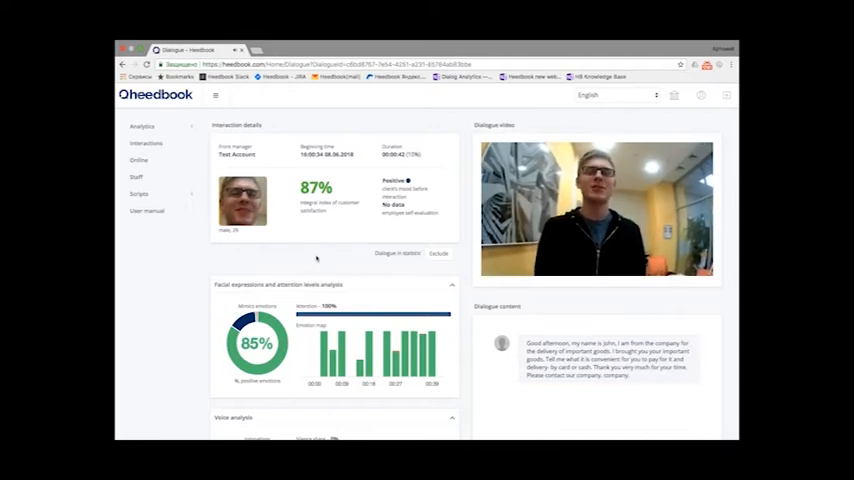
{"action": "scroll", "scroll_direction": "down", "scroll_amount": 3}
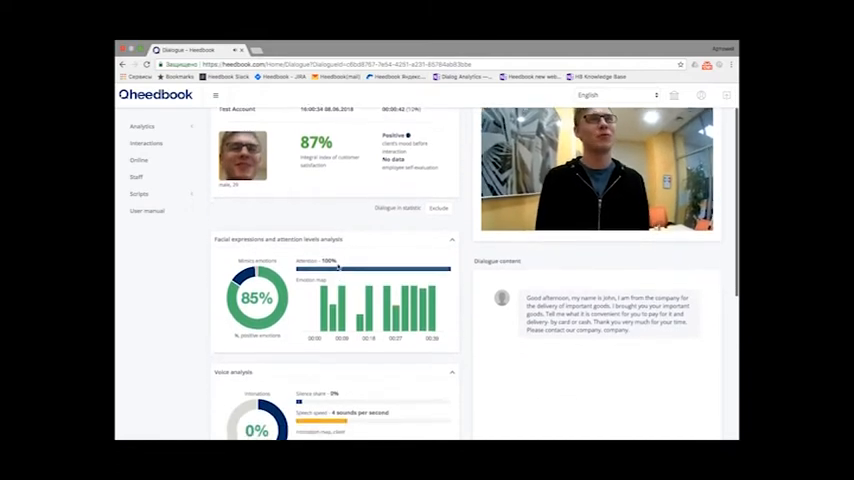
{"action": "scroll", "scroll_direction": "down", "scroll_amount": 3}
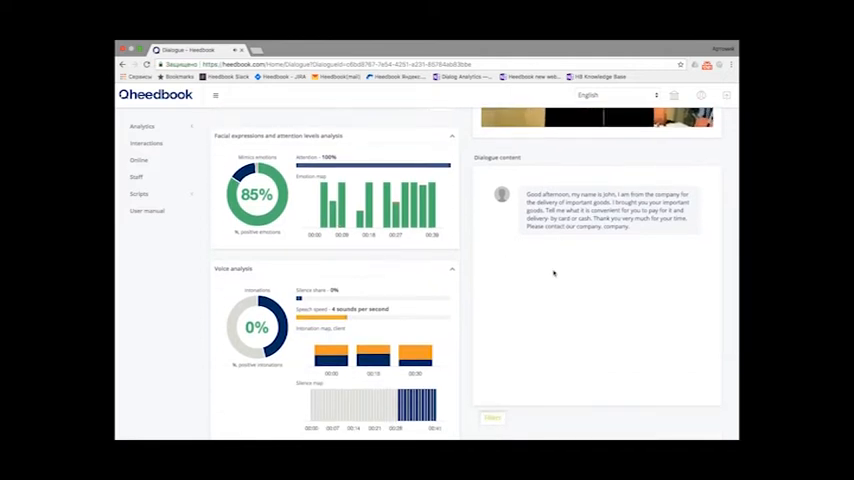
{"action": "scroll", "scroll_direction": "down", "scroll_amount": 3}
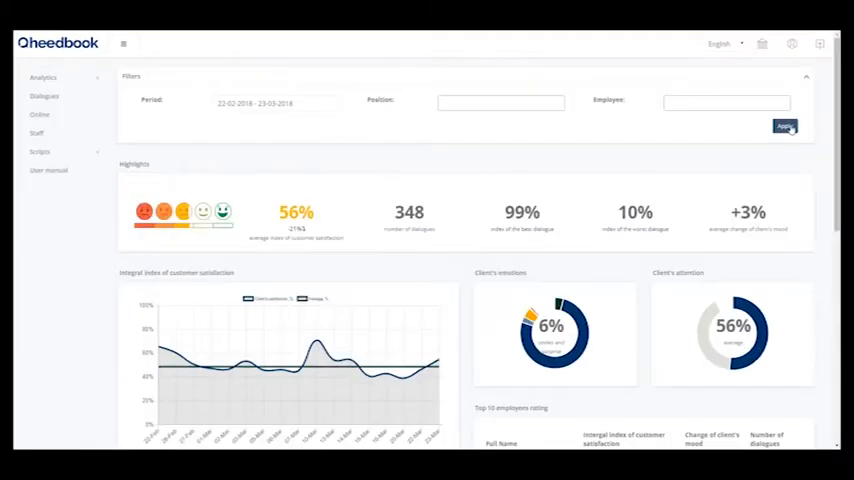
Apply the 22-02 to 23-03-2018 period filter and open Analytics > Efficiency
{"action": "left_click", "coordinate": [784, 126]}
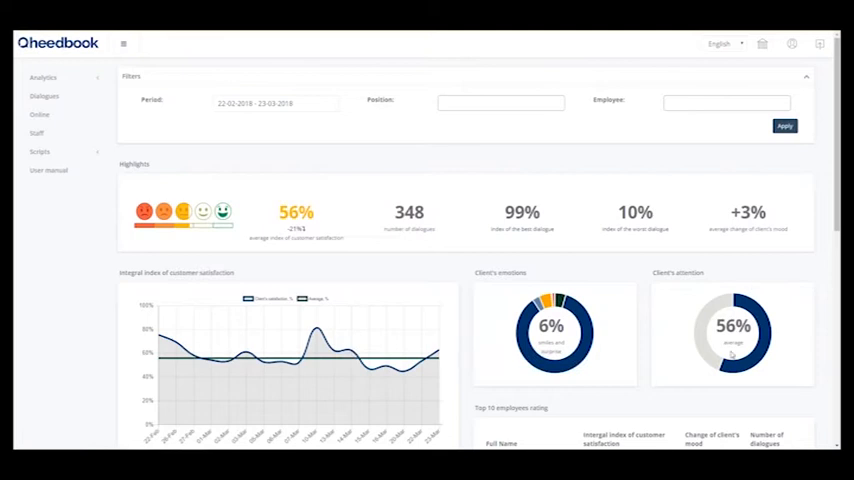
{"action": "left_click", "coordinate": [49, 109]}
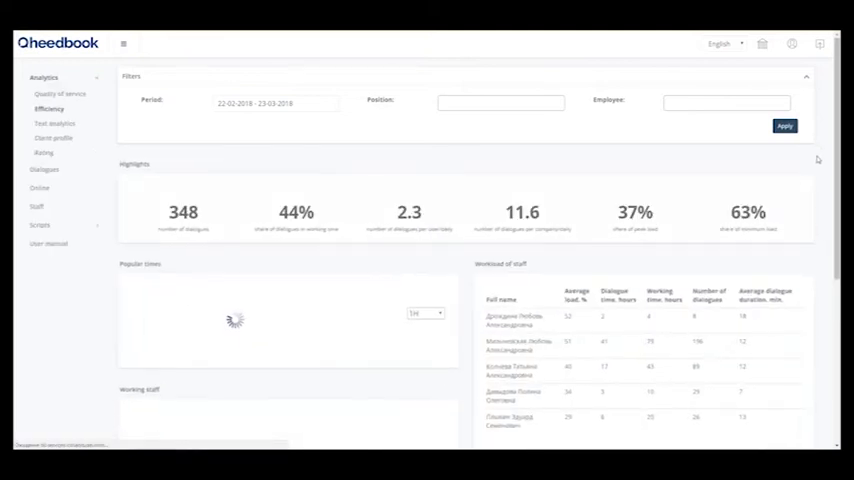